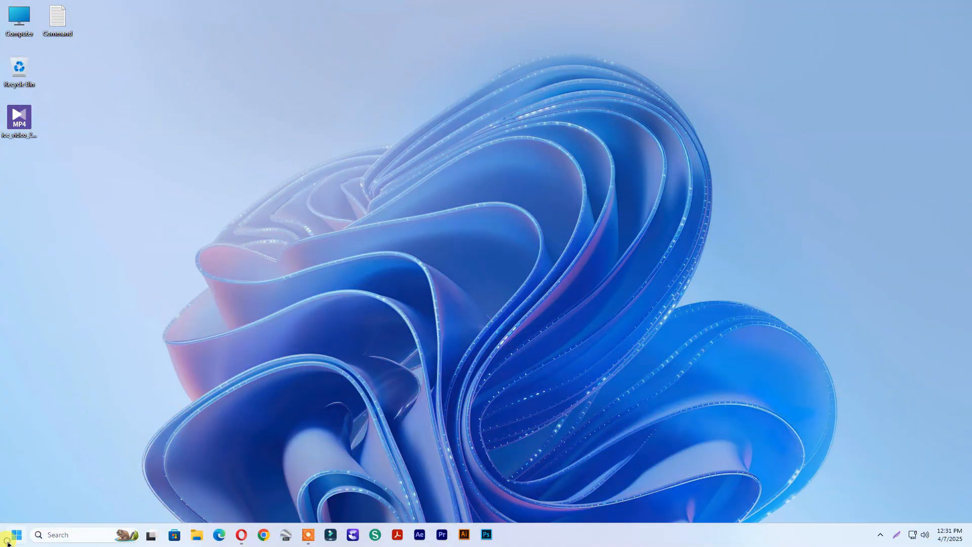
# Download ViVeTool-v0.3.4-IntelAmd.zip from the ViVeTool GitHub releases page in Opera
pyautogui.click(12, 535)
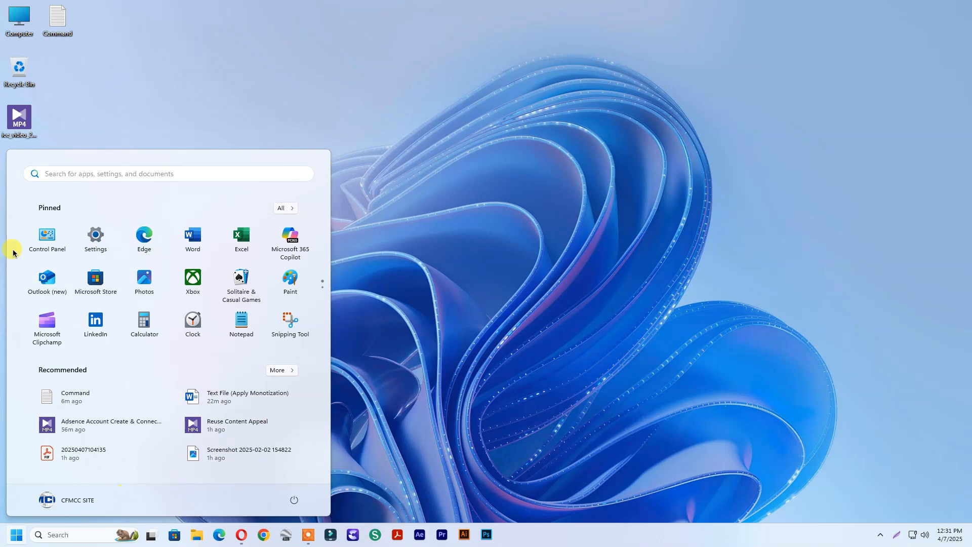
pyautogui.moveTo(442, 269)
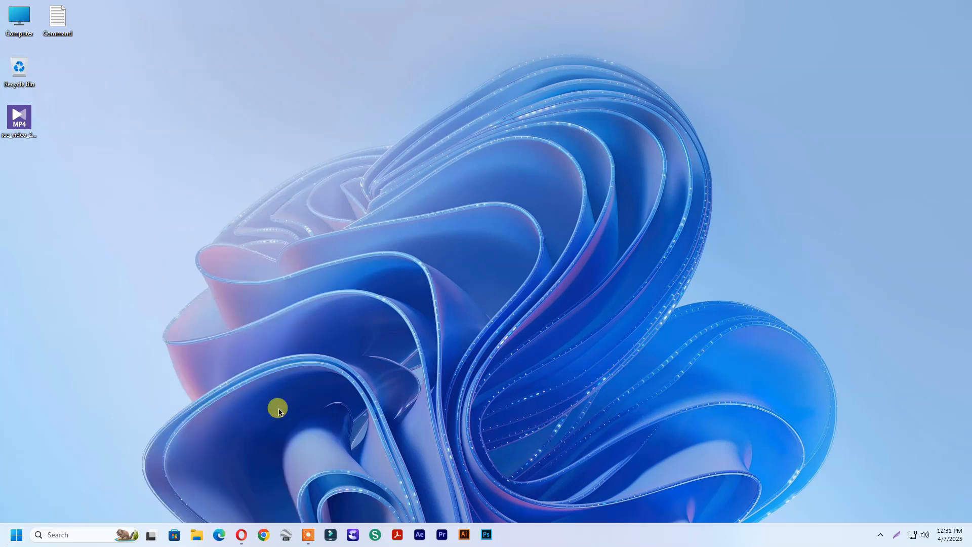
pyautogui.click(241, 533)
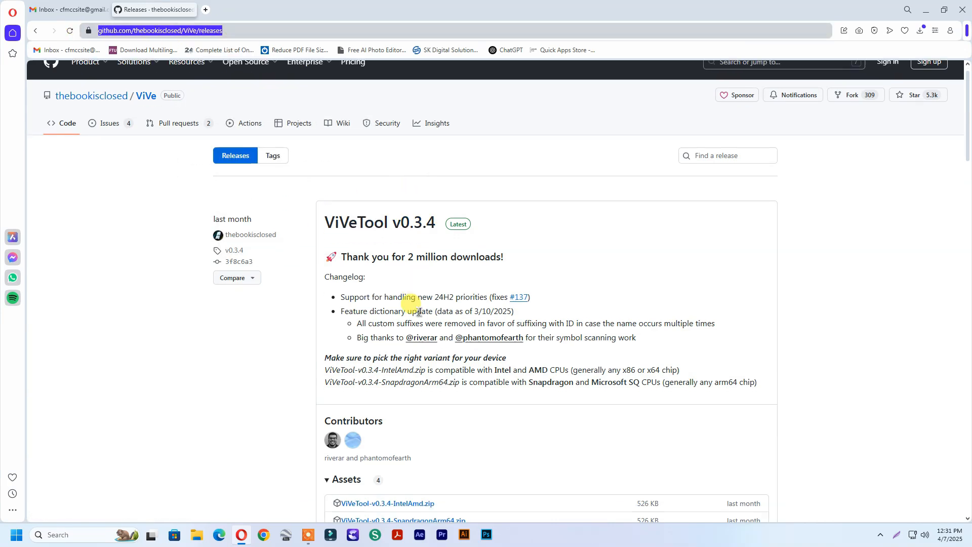
pyautogui.scroll(-3)
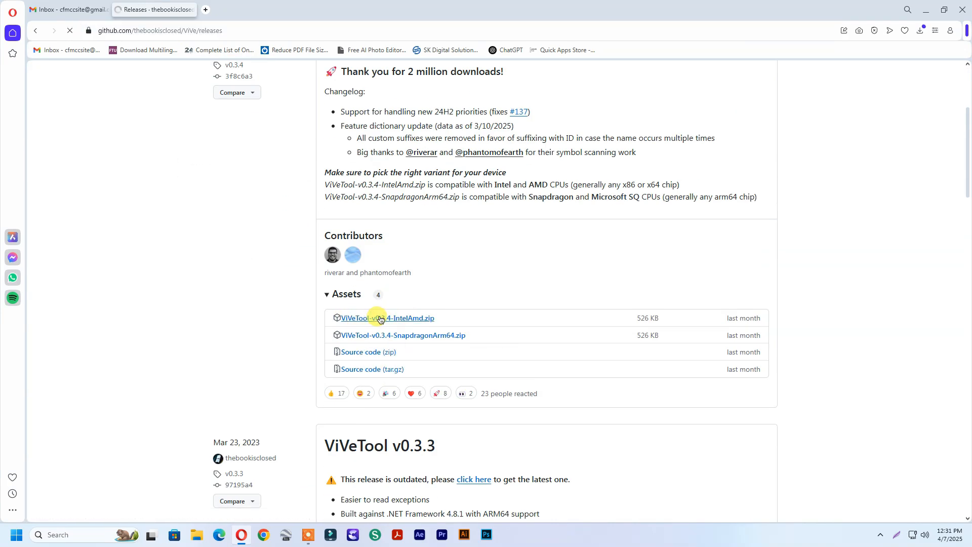
pyautogui.click(386, 318)
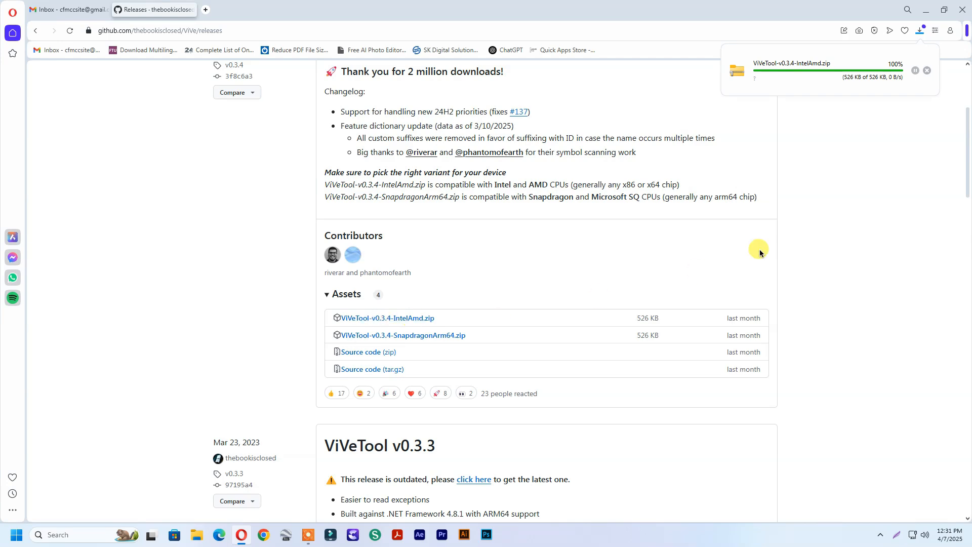
# Extract the ViVeTool zip into C:\Windows\System32, granting administrator permission
pyautogui.rightClick(18, 167)
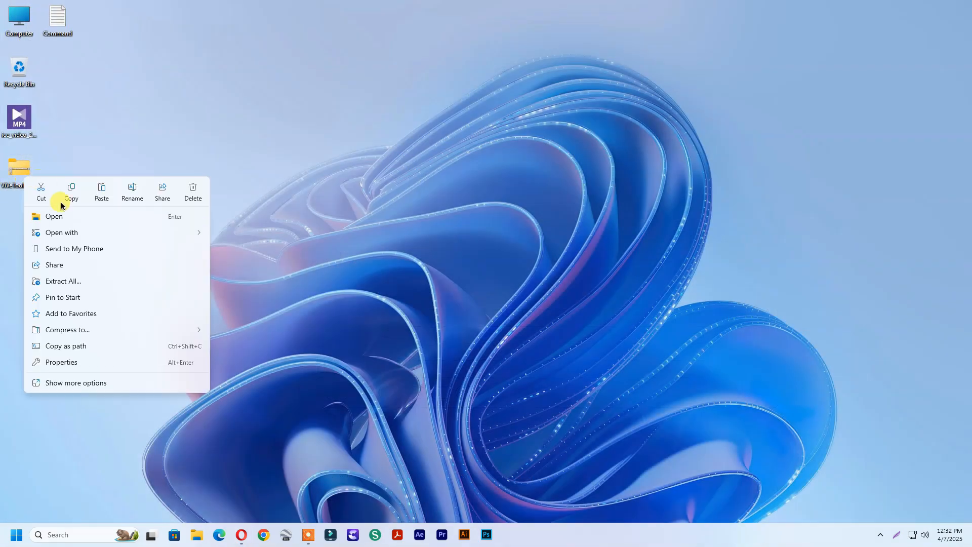
pyautogui.click(62, 281)
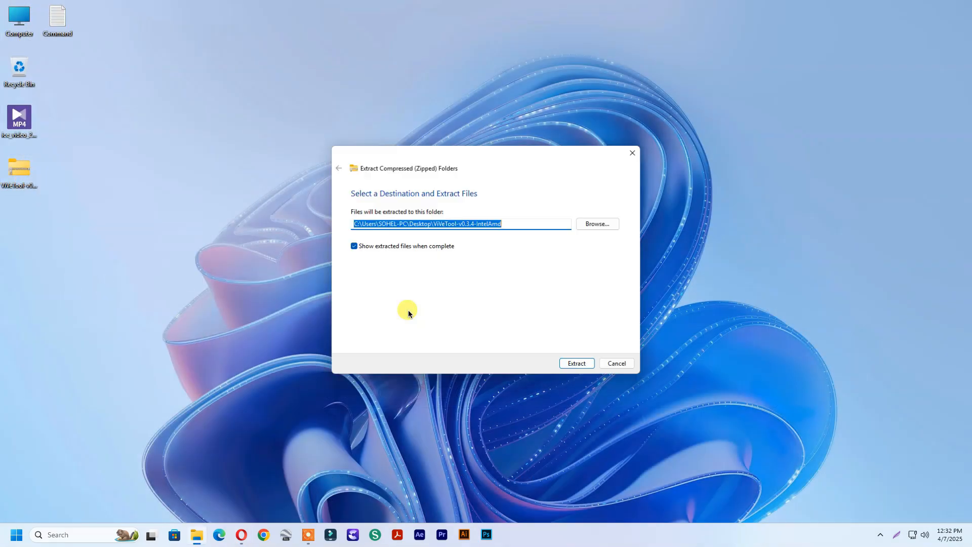
pyautogui.click(595, 223)
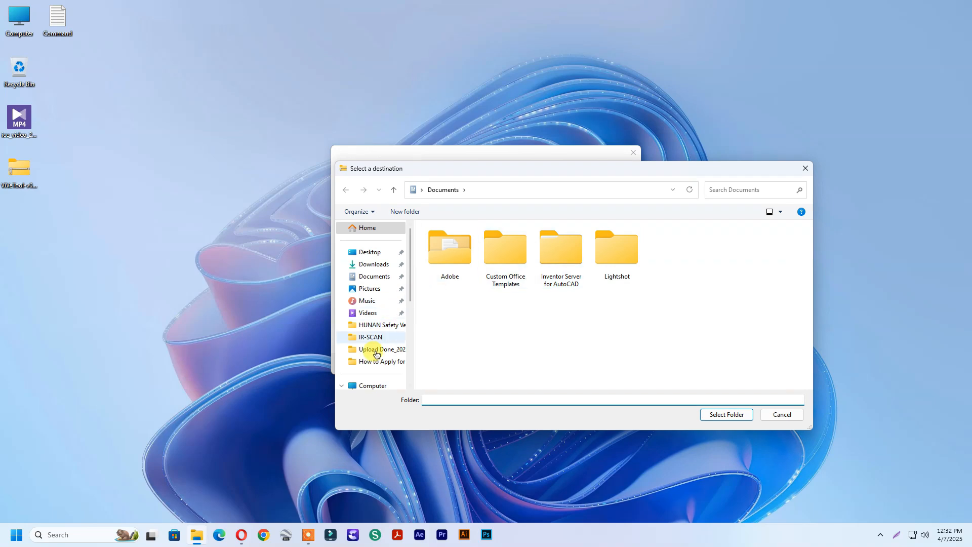
pyautogui.click(371, 384)
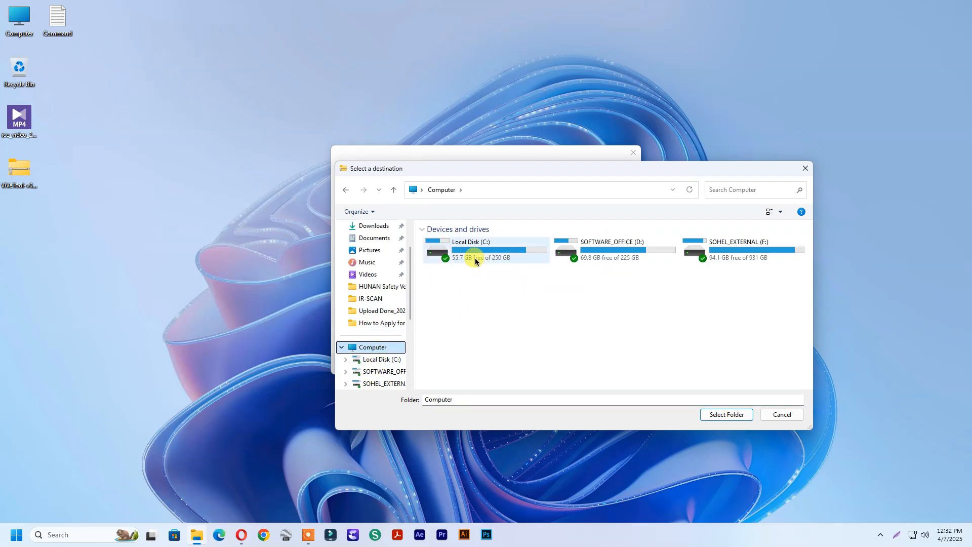
pyautogui.doubleClick(485, 250)
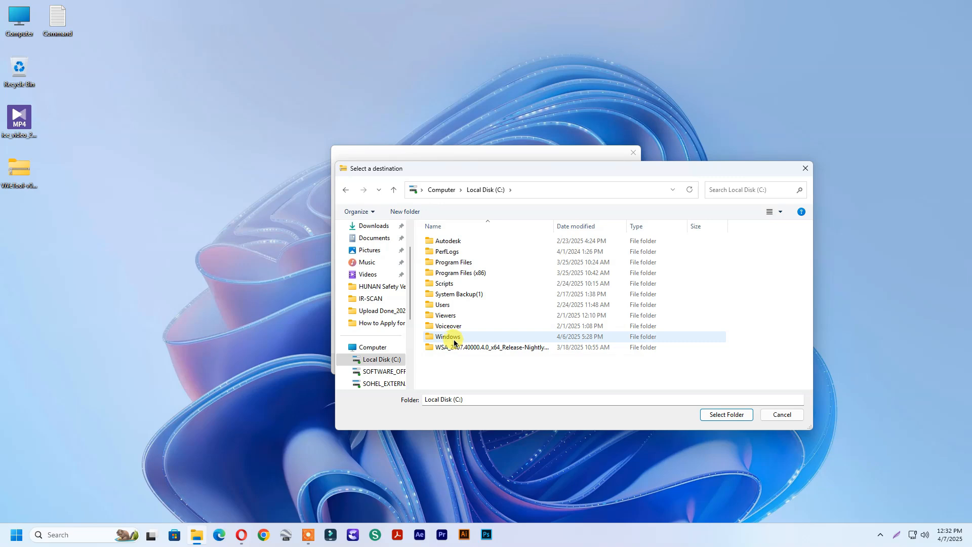
pyautogui.doubleClick(448, 336)
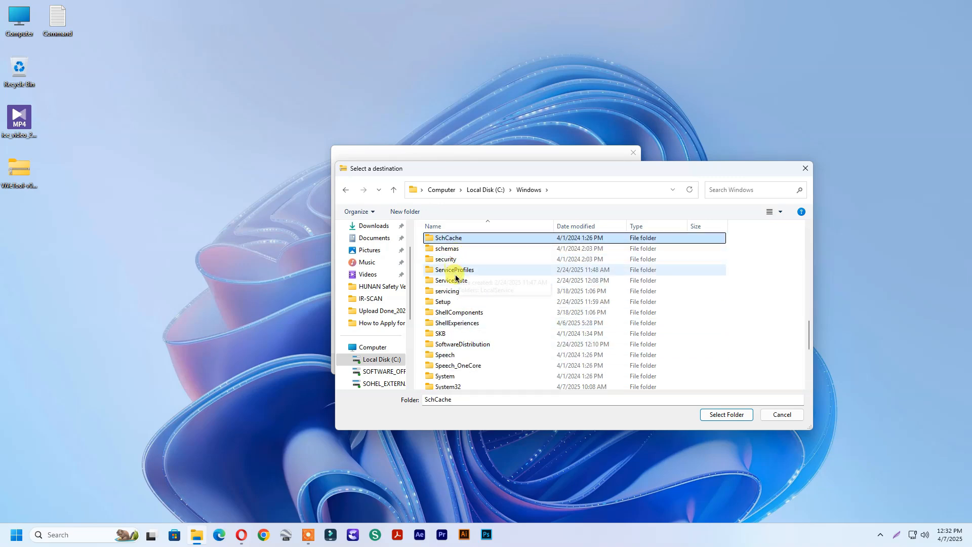
pyautogui.click(447, 383)
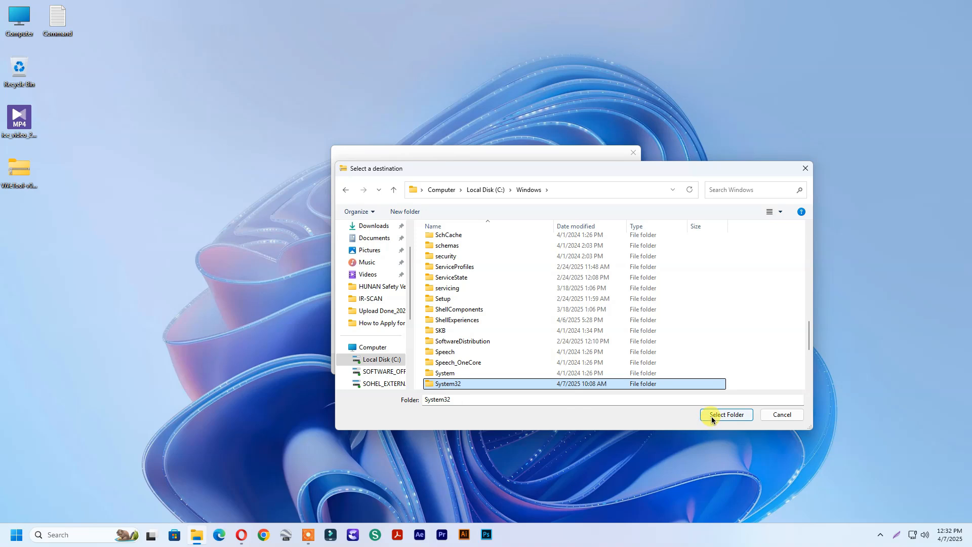
pyautogui.click(725, 414)
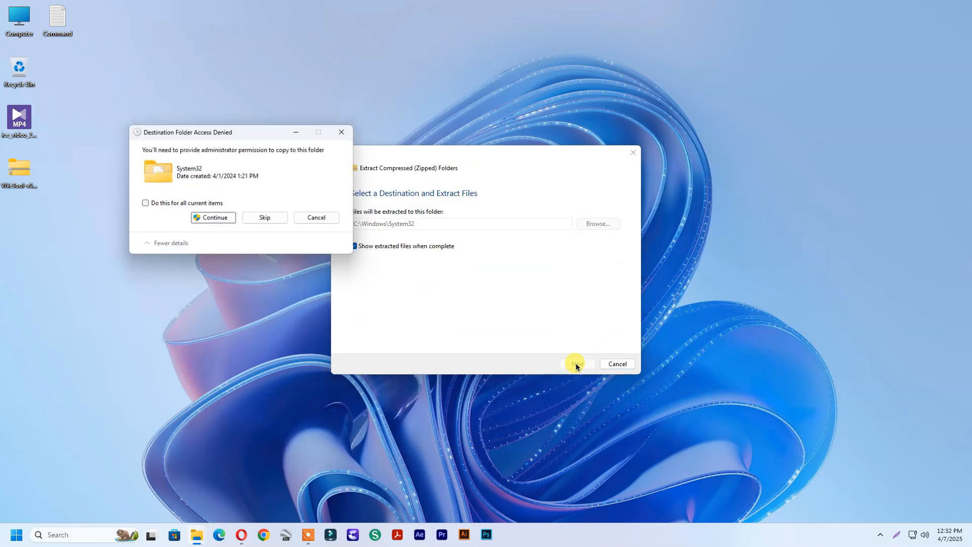
pyautogui.click(213, 217)
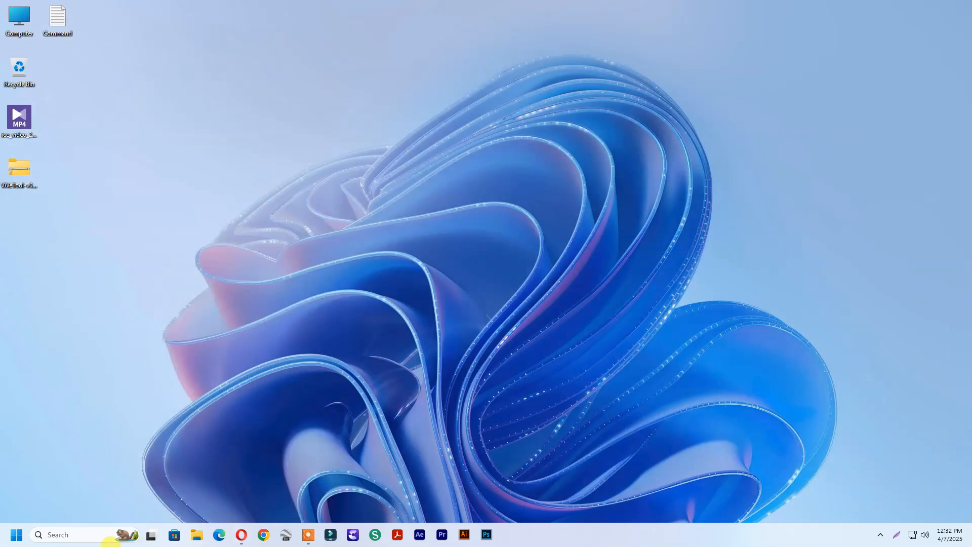
# Search for cmd and launch Command Prompt as administrator
pyautogui.click(59, 535)
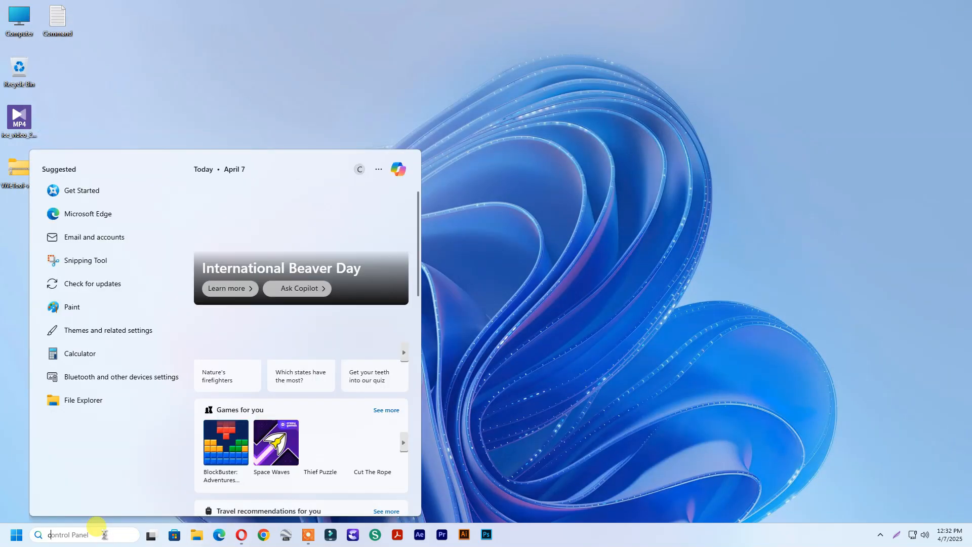
pyautogui.write('cmd')
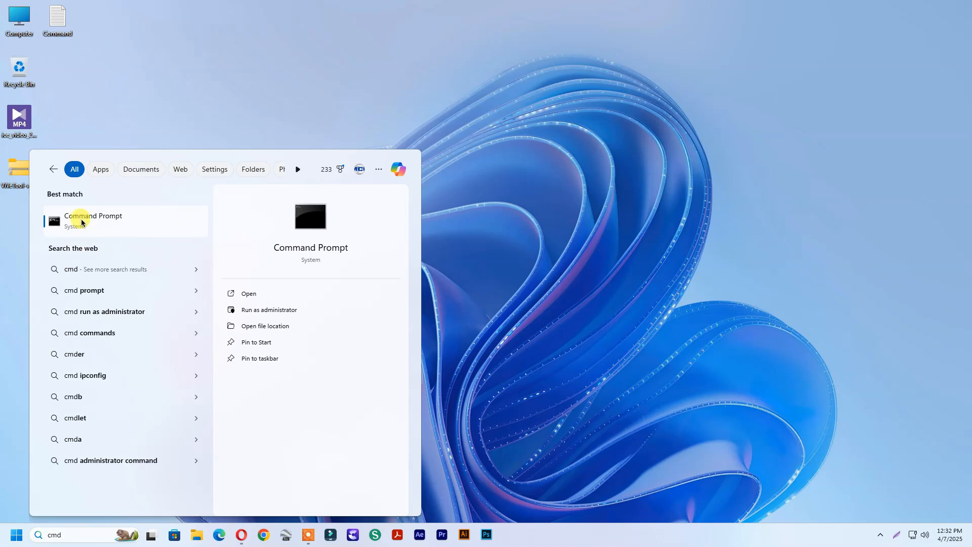
pyautogui.click(270, 310)
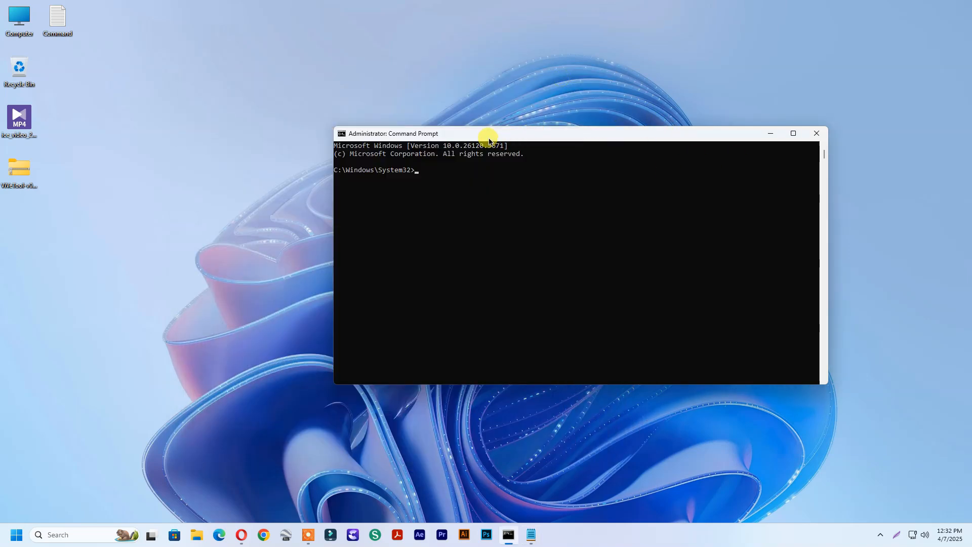
# Paste and run the vivetool /enable command for IDs 49402389, 49221331, 47205210, 48433719
pyautogui.rightClick(392, 133)
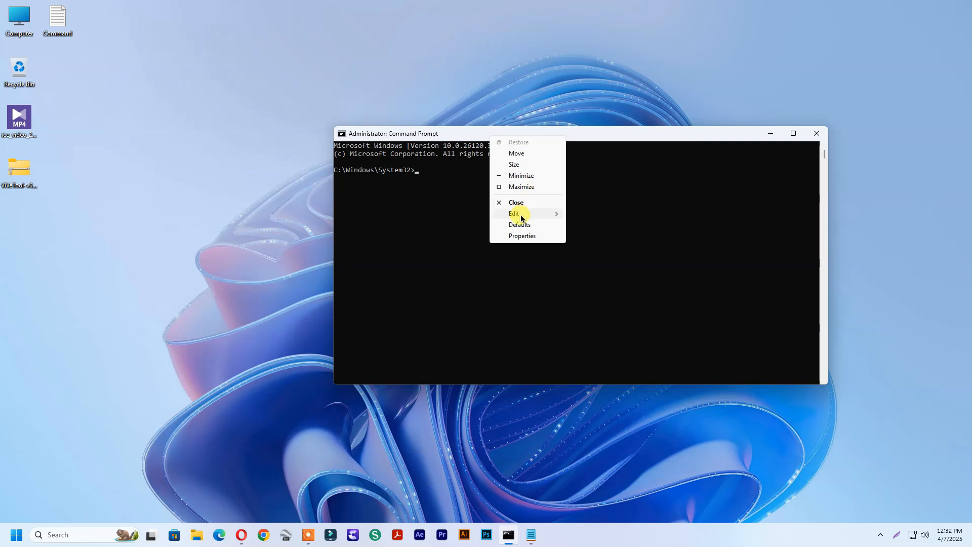
pyautogui.click(513, 213)
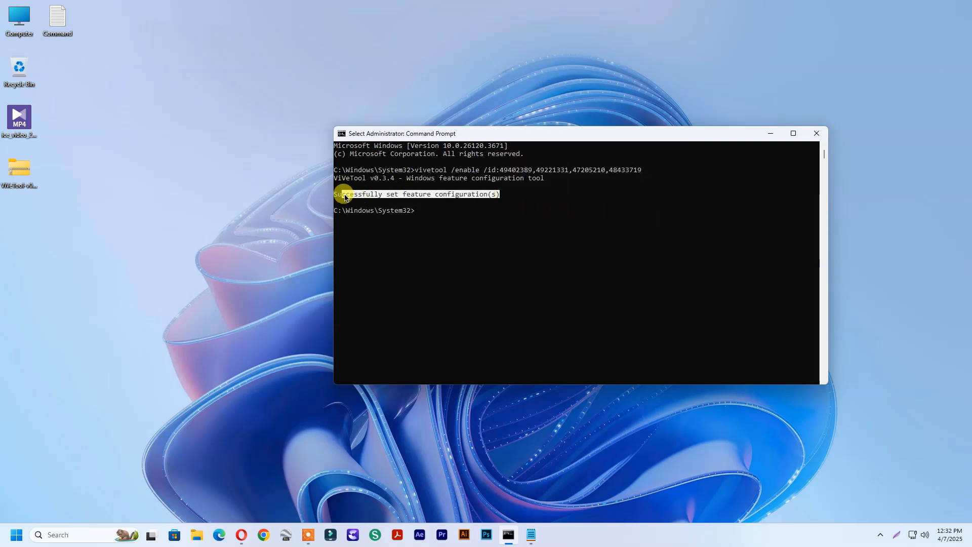
pyautogui.click(816, 133)
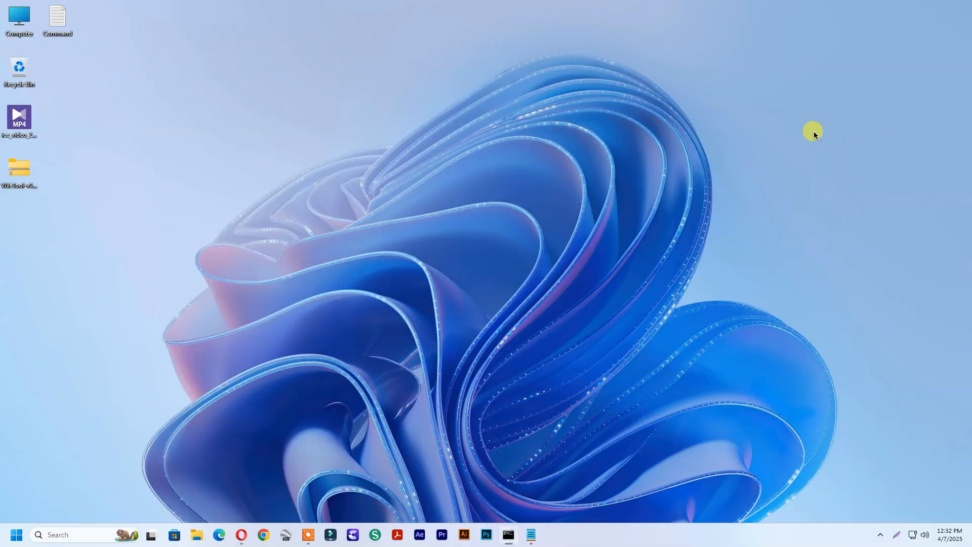
# Check the new Start menu layout, expanding and collapsing the Pinned apps
pyautogui.click(15, 534)
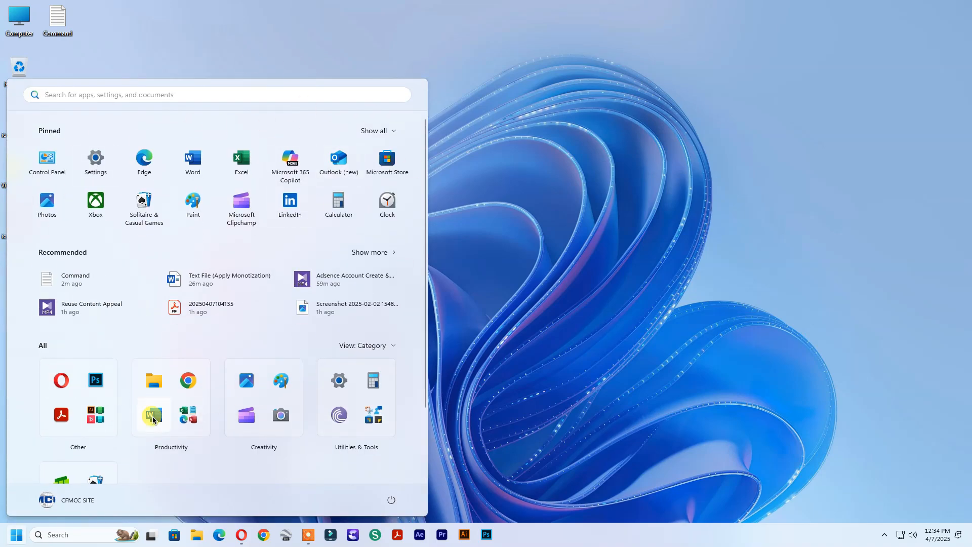
pyautogui.click(375, 131)
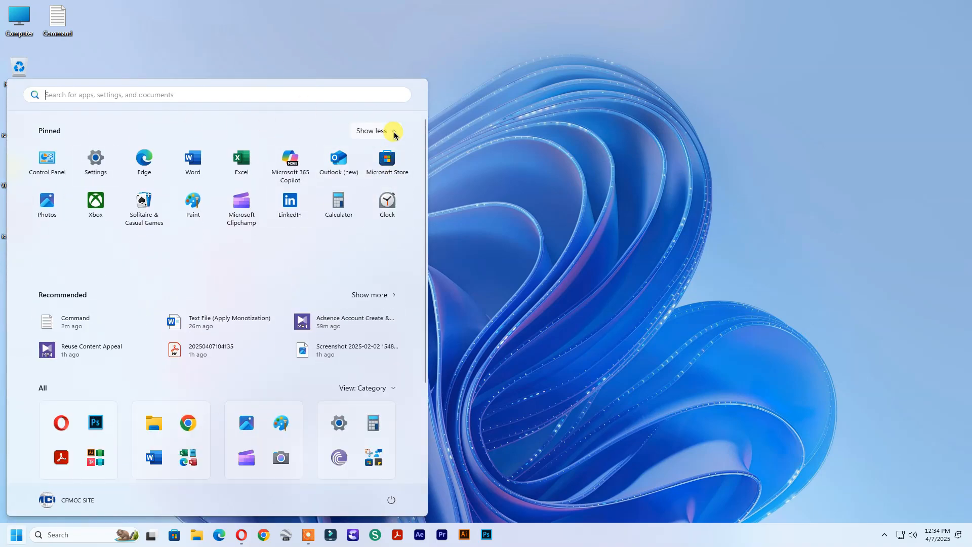
pyautogui.click(371, 130)
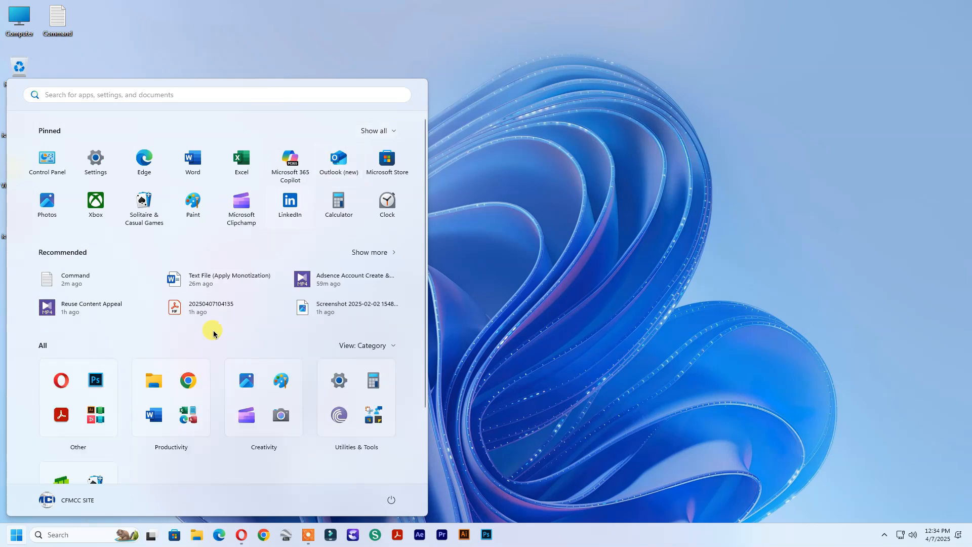
pyautogui.moveTo(198, 459)
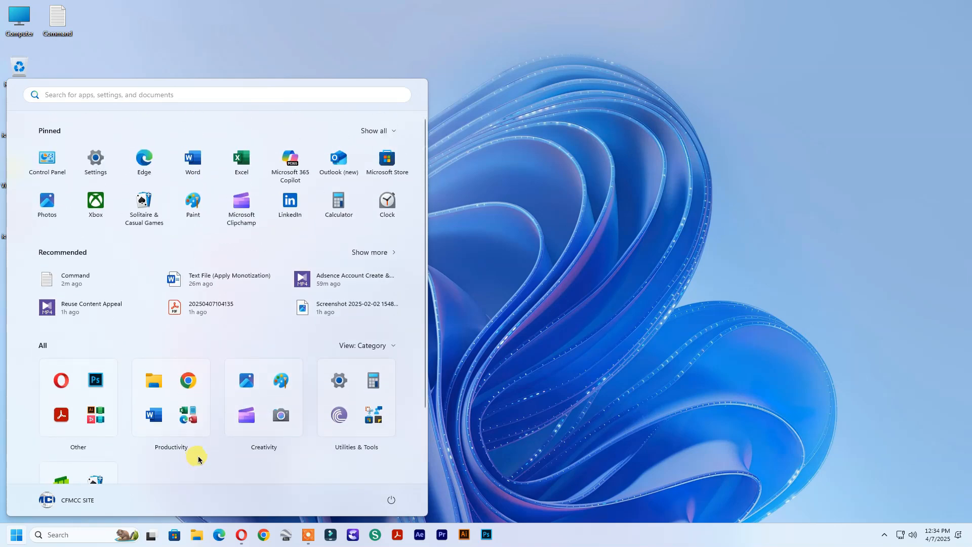
pyautogui.moveTo(626, 140)
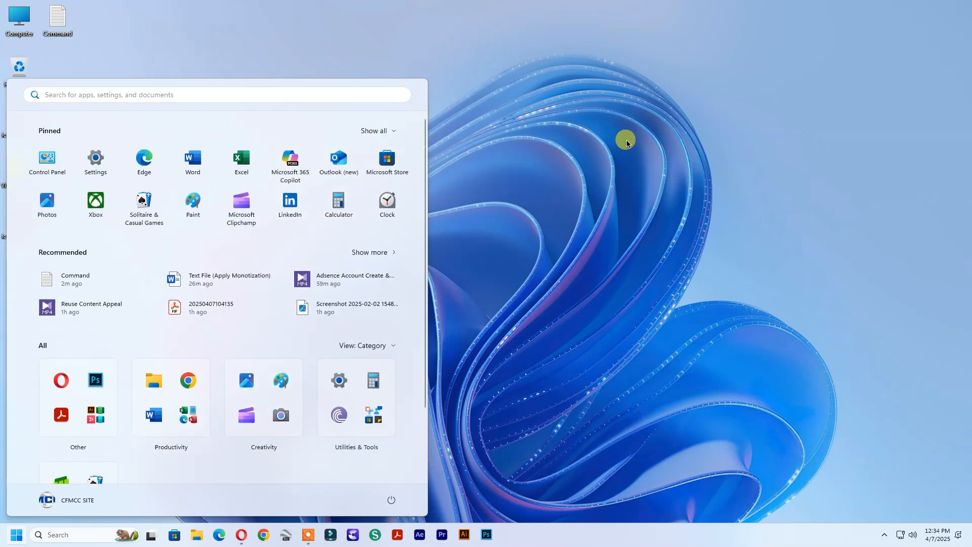